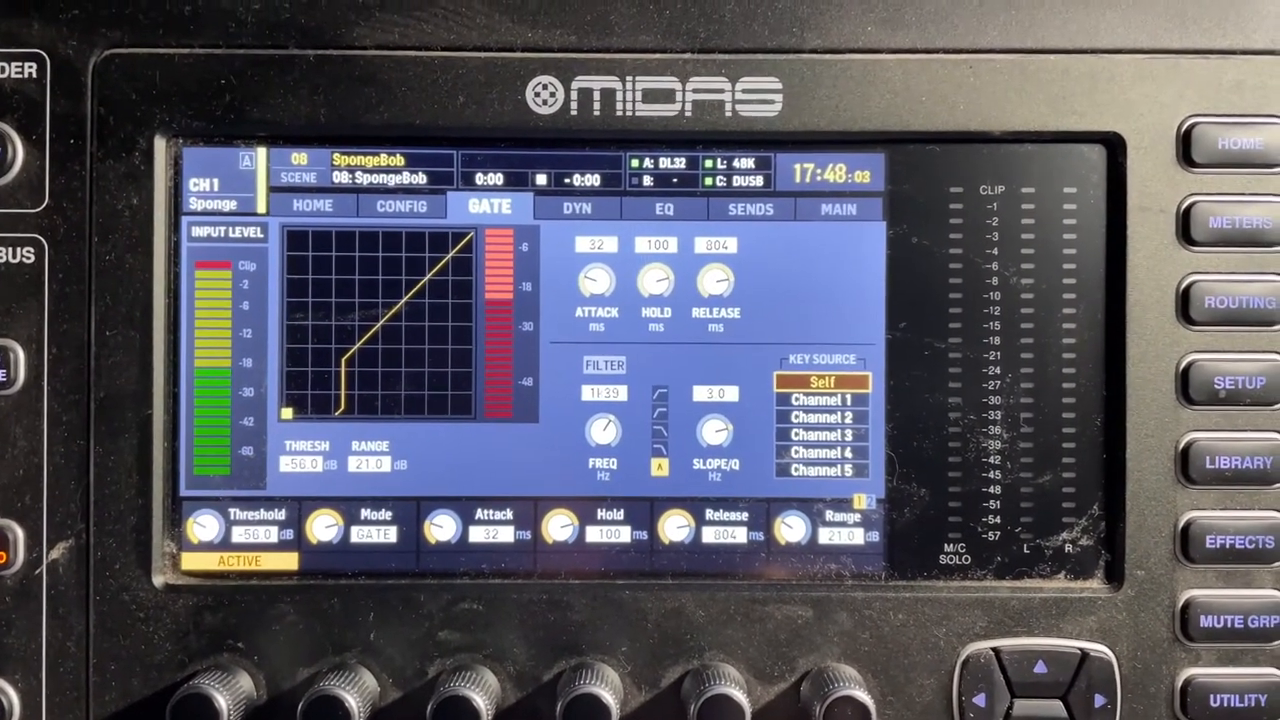
Step: Show channel 1's configuration page with its 79 Hz low-cut filter instead of the gate page
left_click(400, 206)
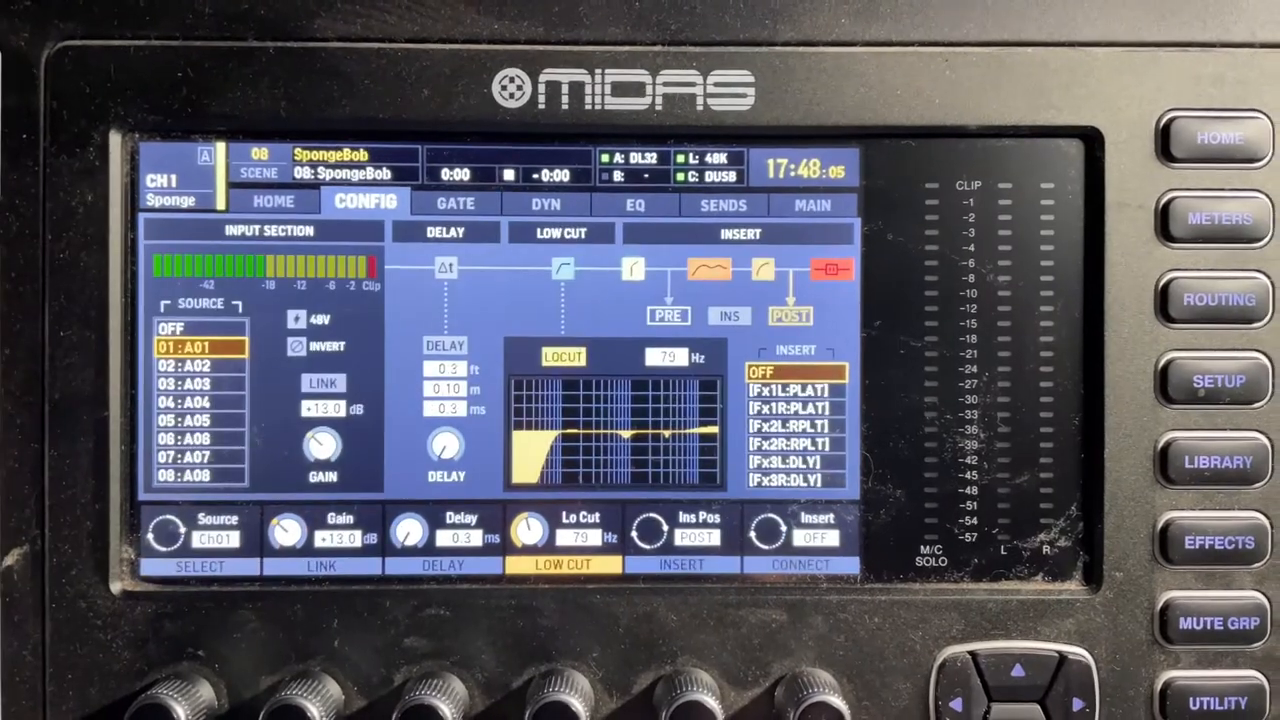